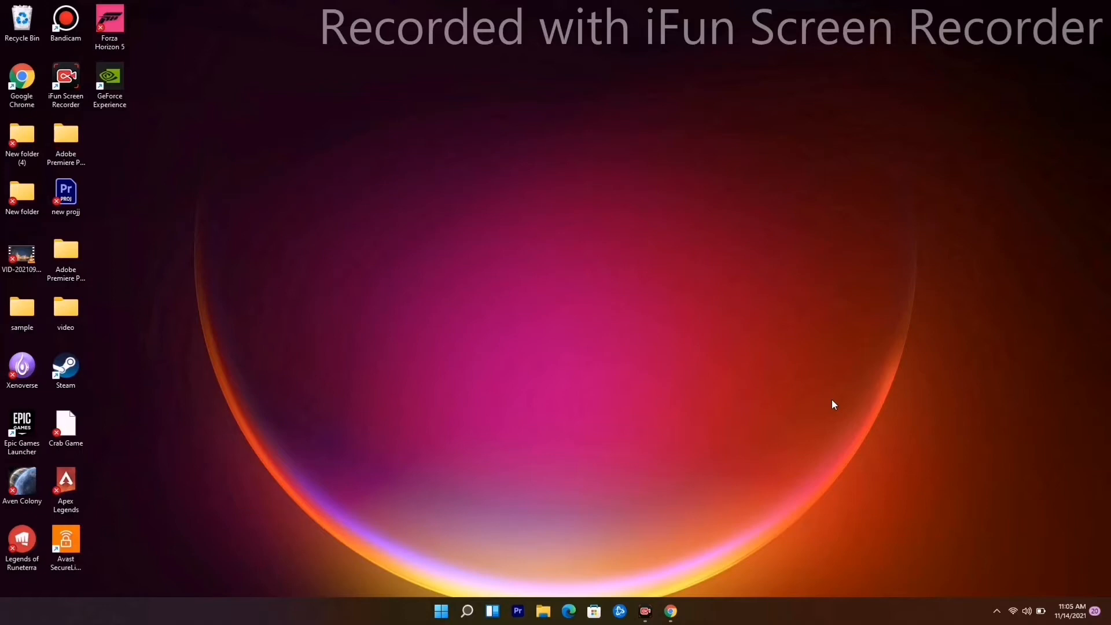
mouse_move(531, 332)
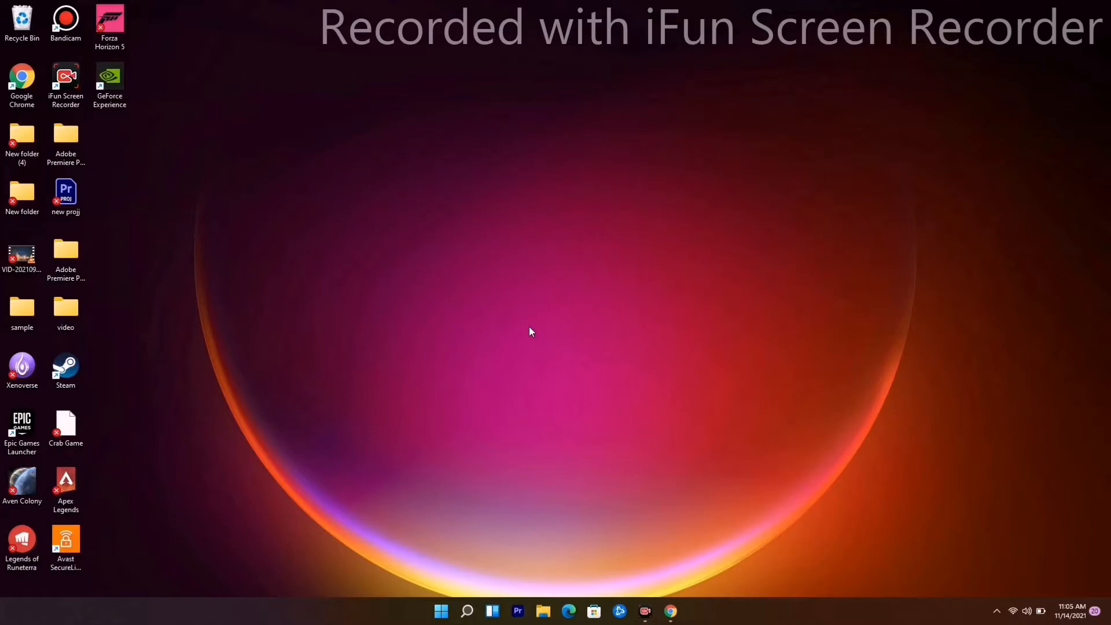
mouse_move(528, 355)
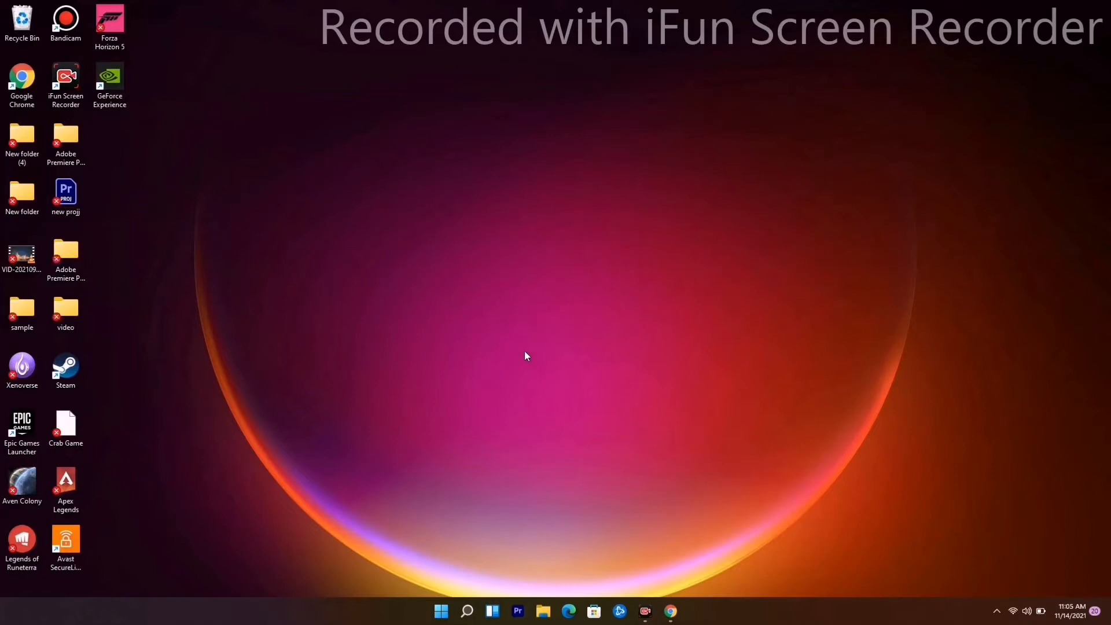
mouse_move(523, 351)
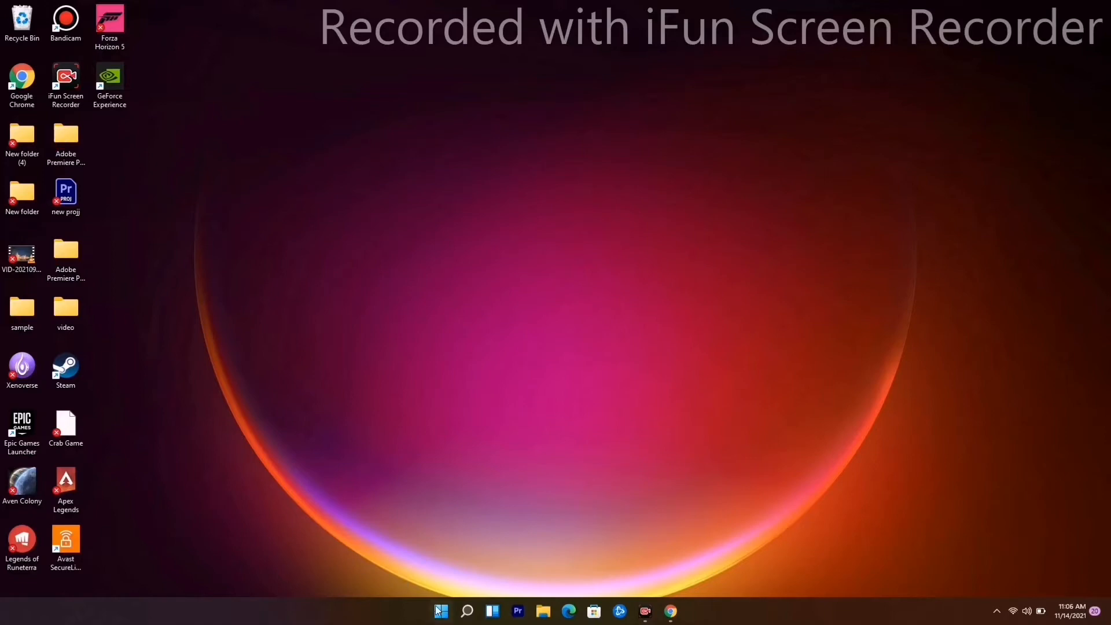
Search Windows for "view advanced system settings" and launch System Properties on its Advanced tab.
left_click(440, 611)
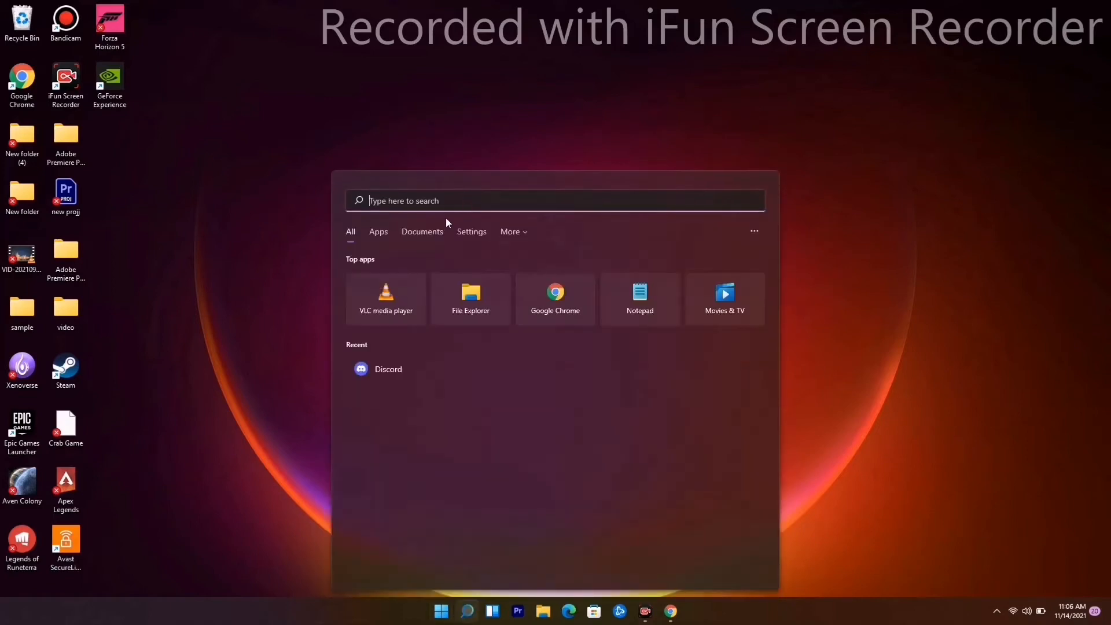
type("view advanced system settings")
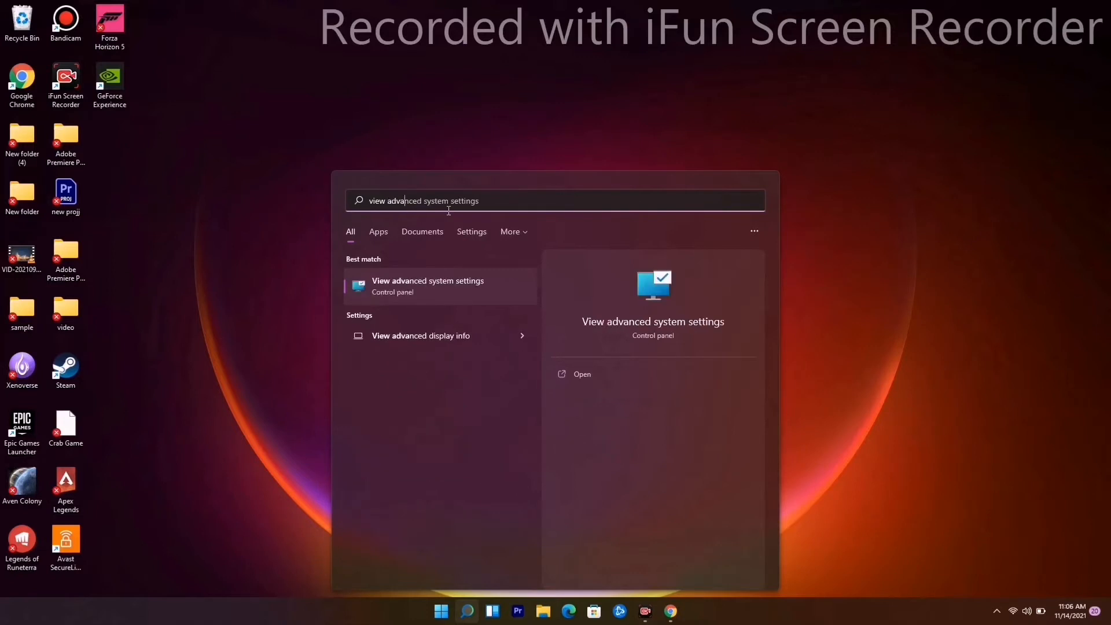
left_click(427, 285)
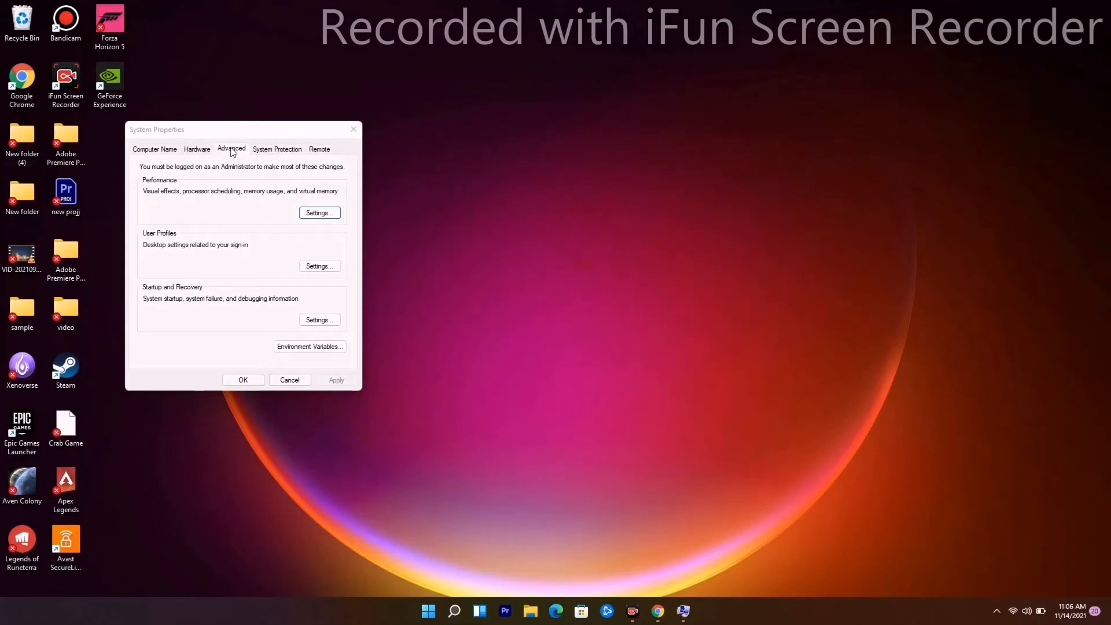
Reach the Virtual Memory dialog through Performance Settings' Advanced options.
left_click(320, 213)
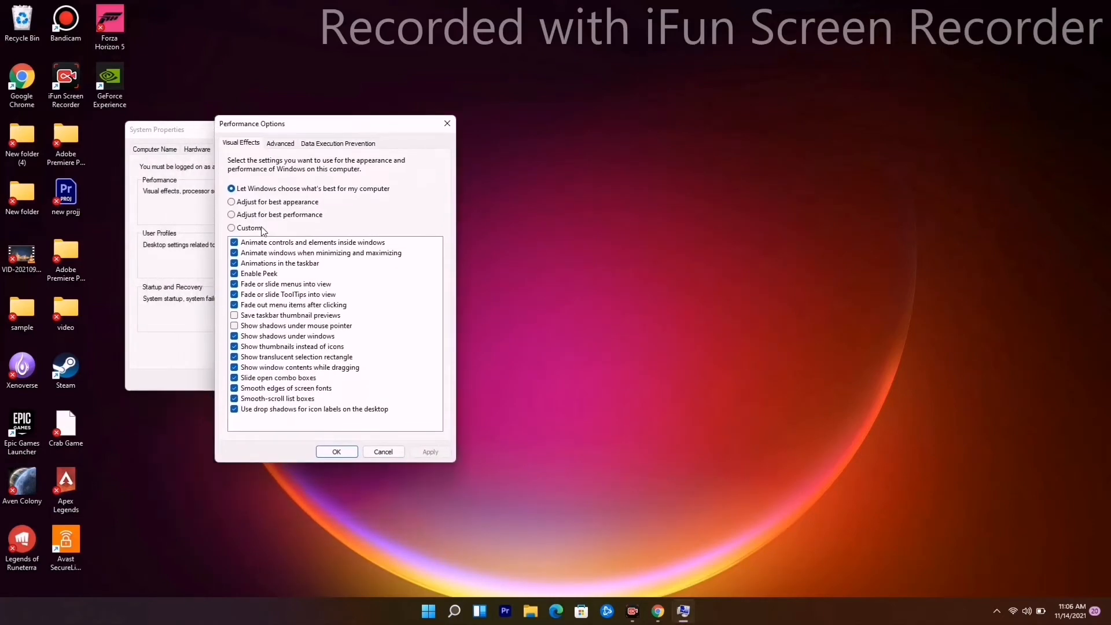
left_click(280, 143)
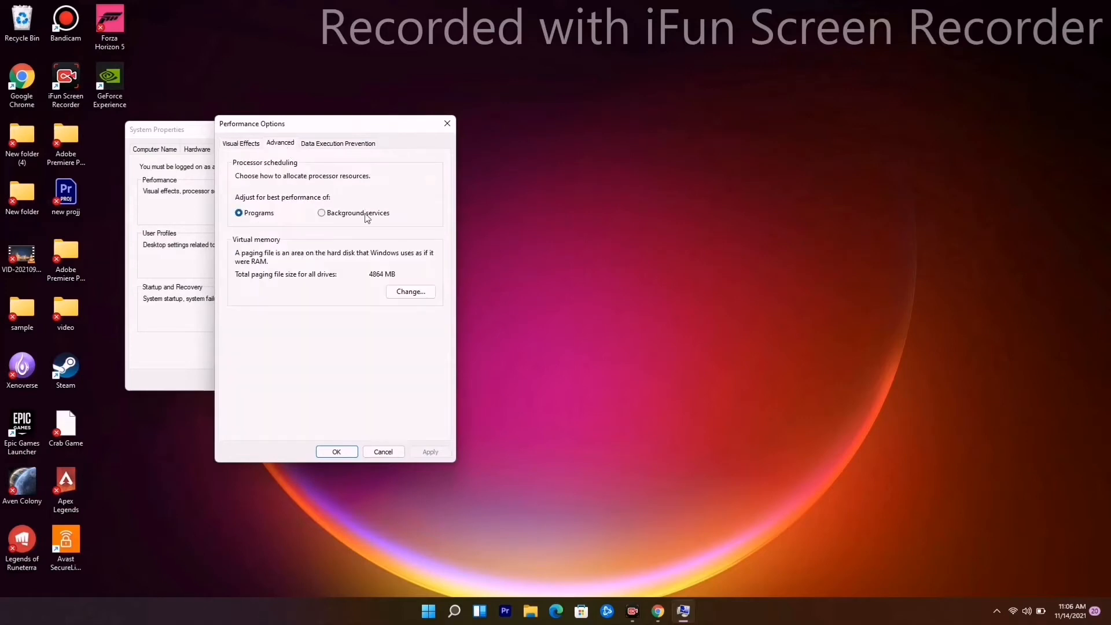
left_click(410, 292)
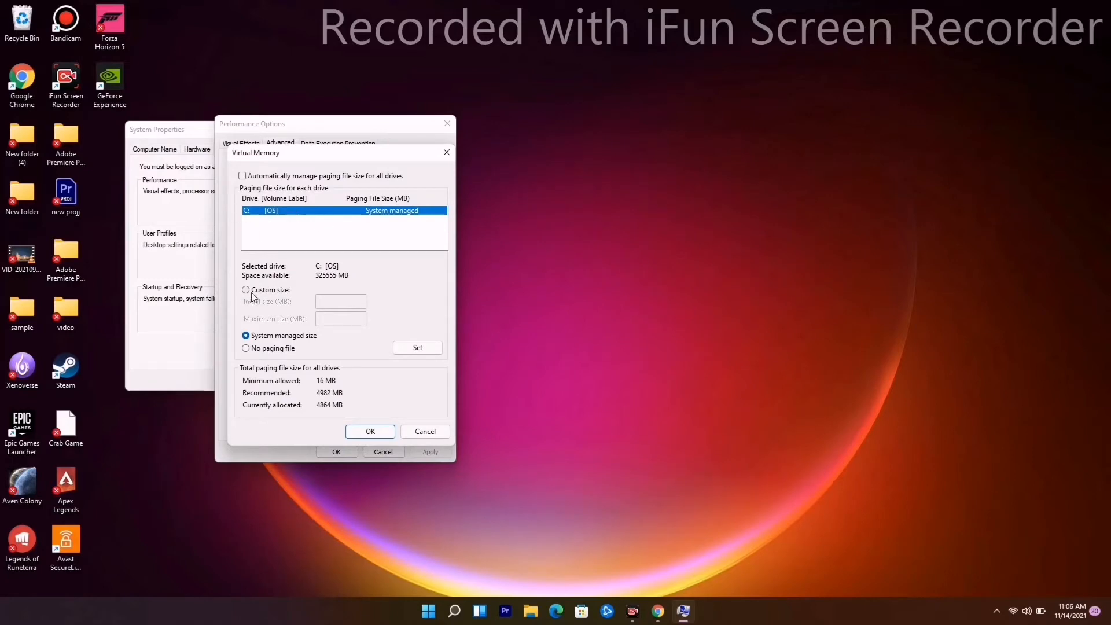
Give drive C: a custom paging file with 4096 MB initial and maximum size.
left_click(246, 289)
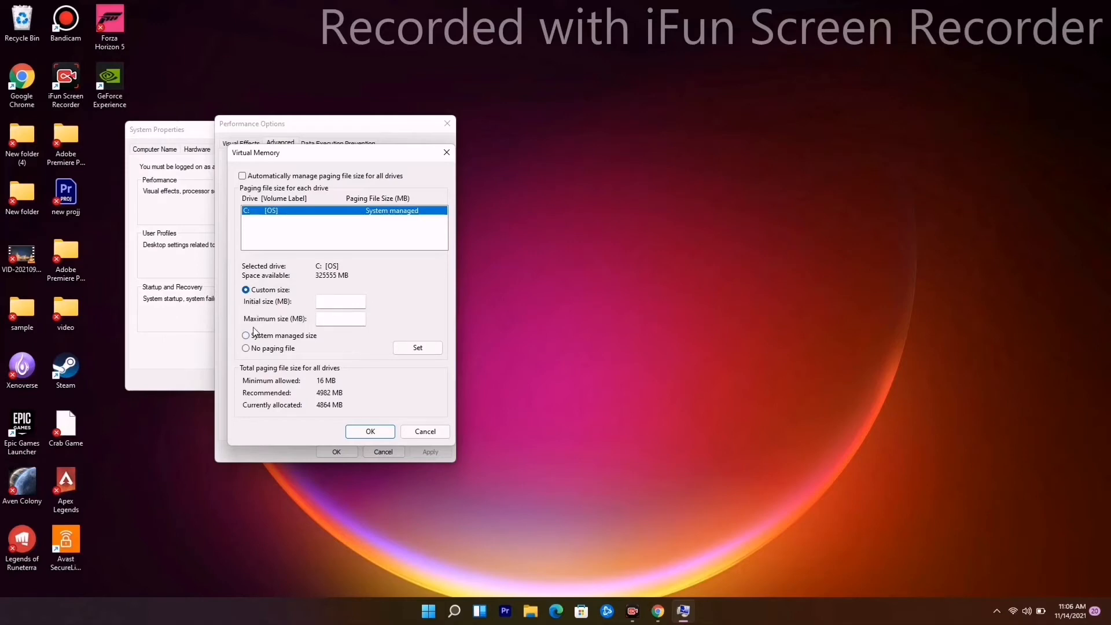
left_click(340, 301)
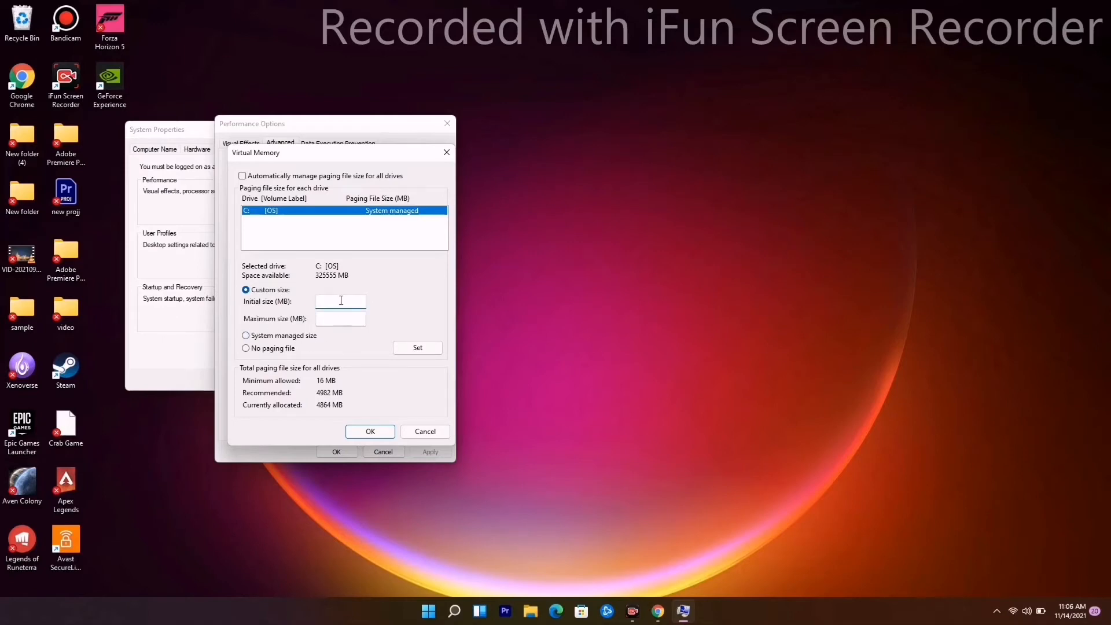
type("4096")
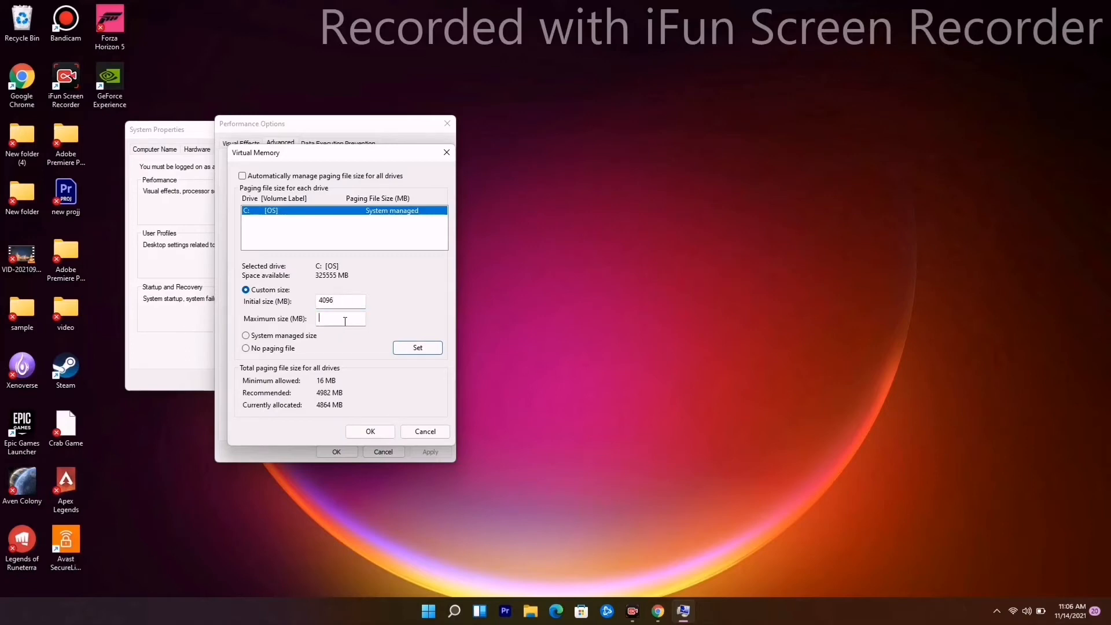
type("49")
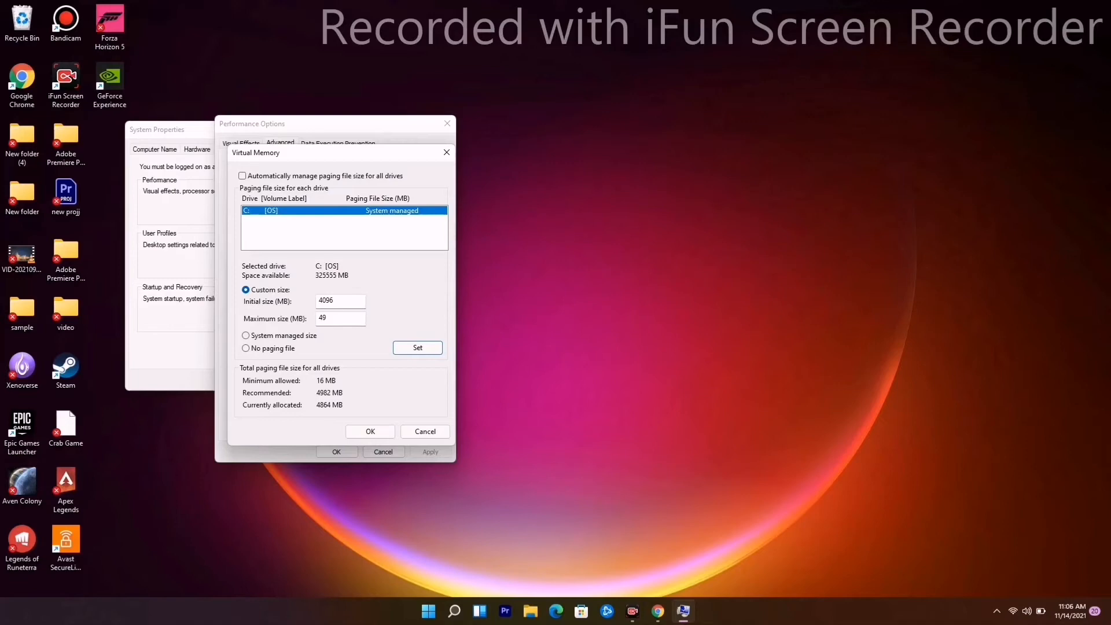
type("4096")
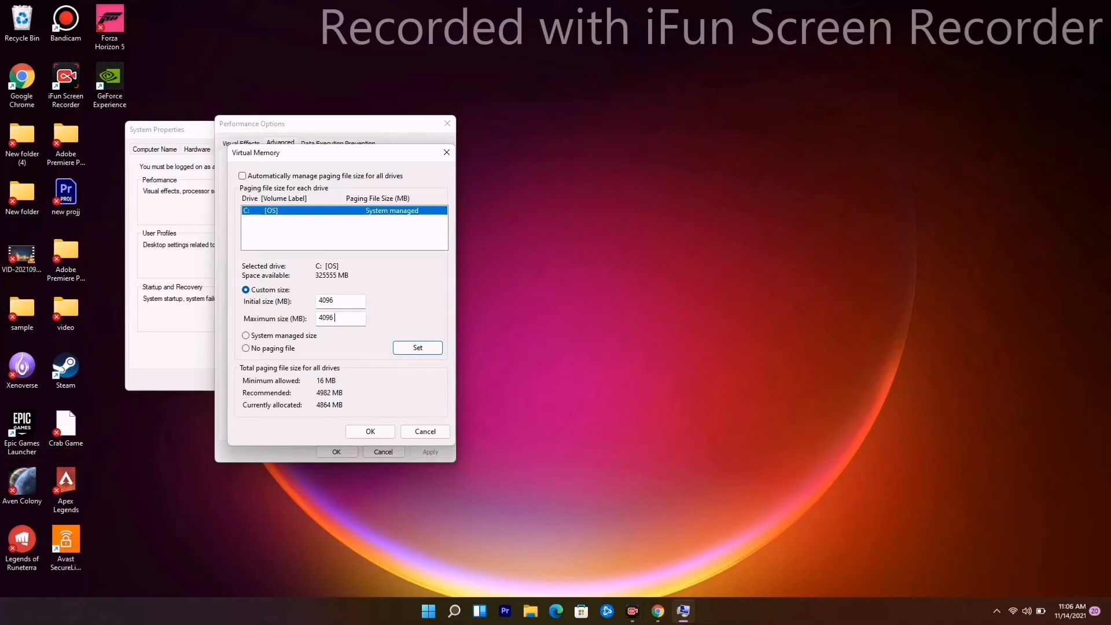
Apply the paging size and confirm out of Virtual Memory, Performance Options and System Properties.
left_click(369, 431)
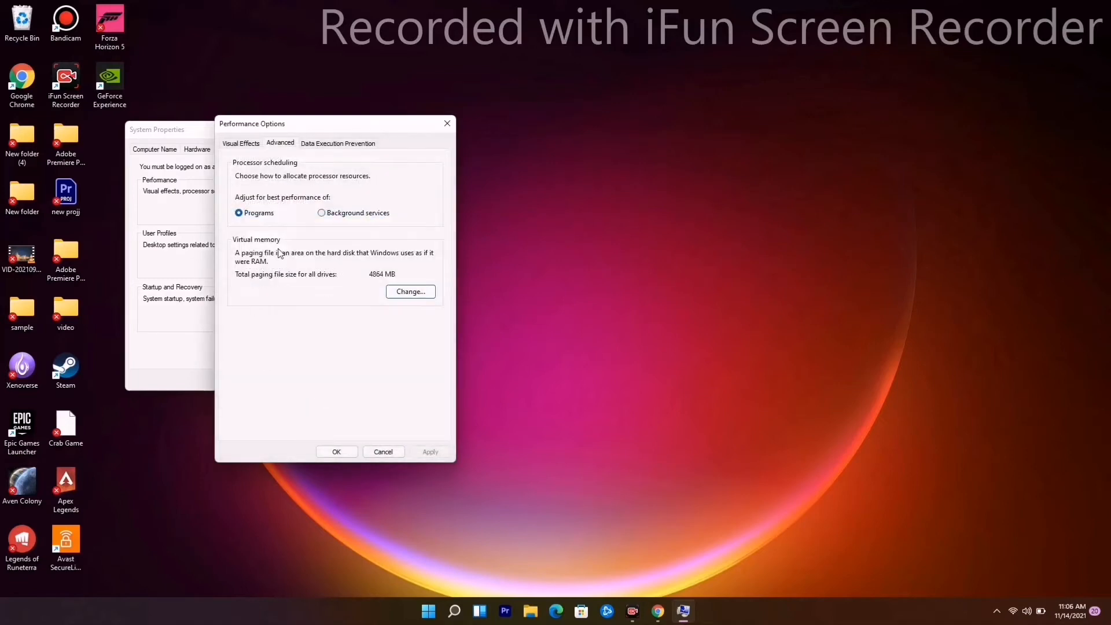
left_click(337, 451)
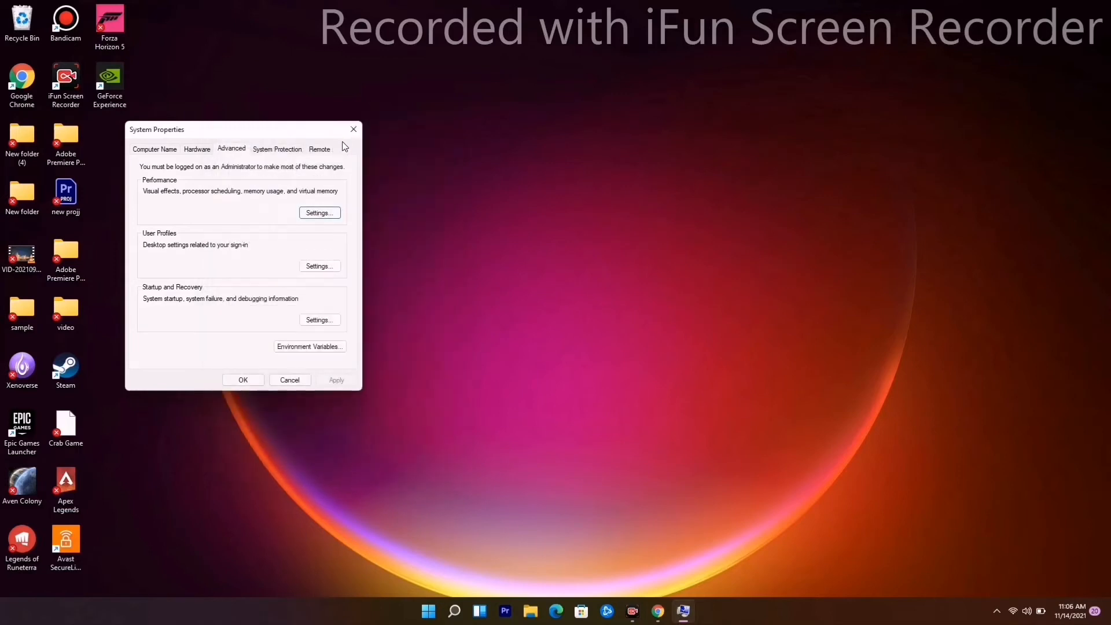
left_click(353, 129)
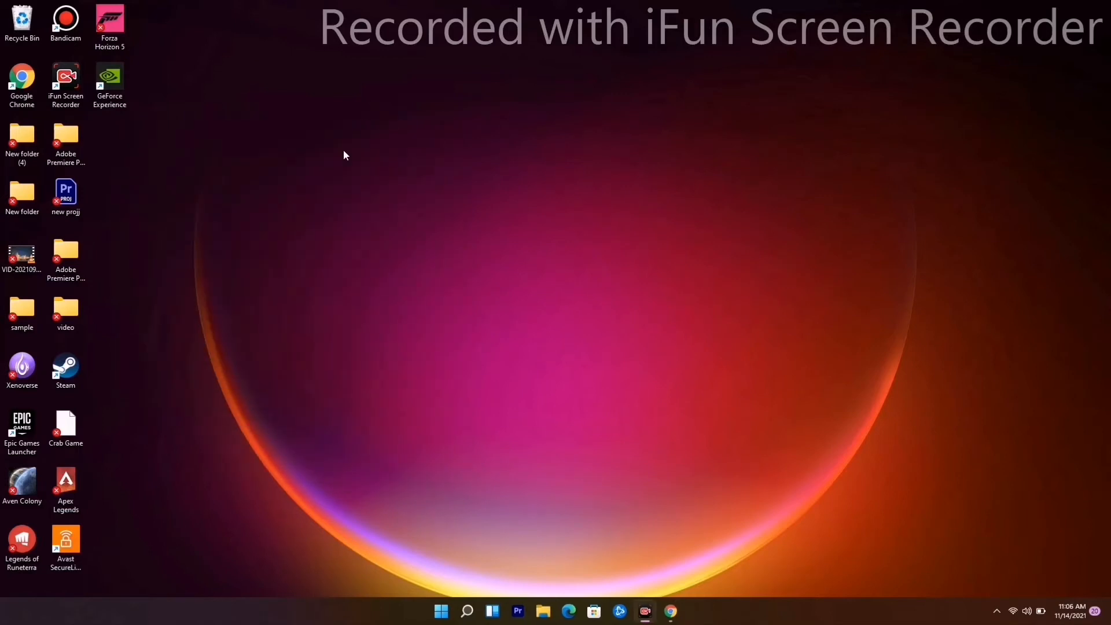
mouse_move(334, 160)
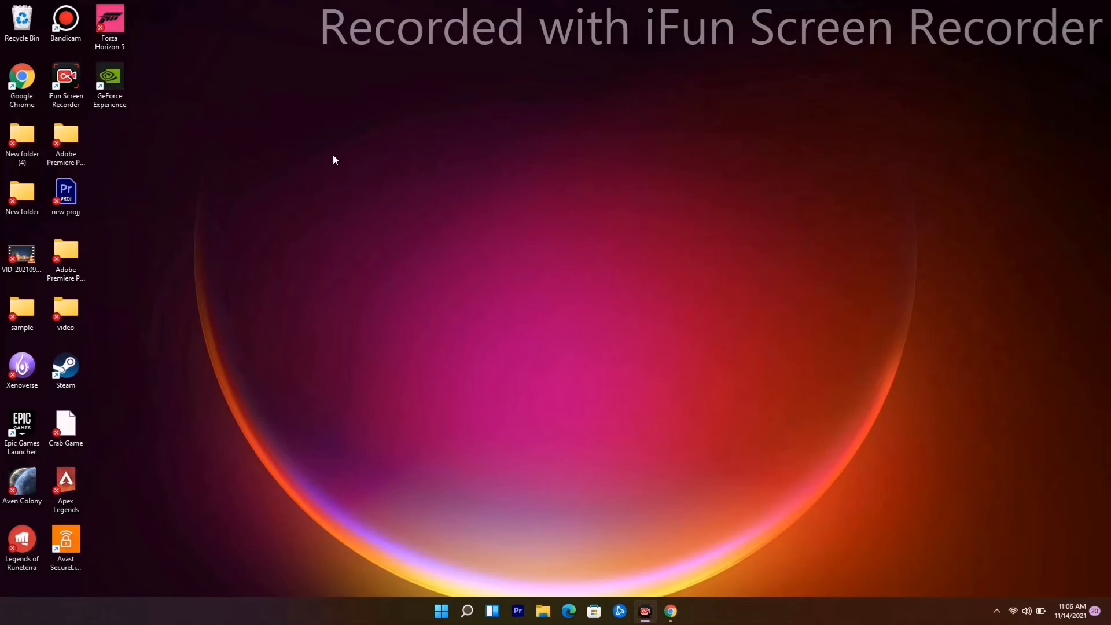
mouse_move(462, 459)
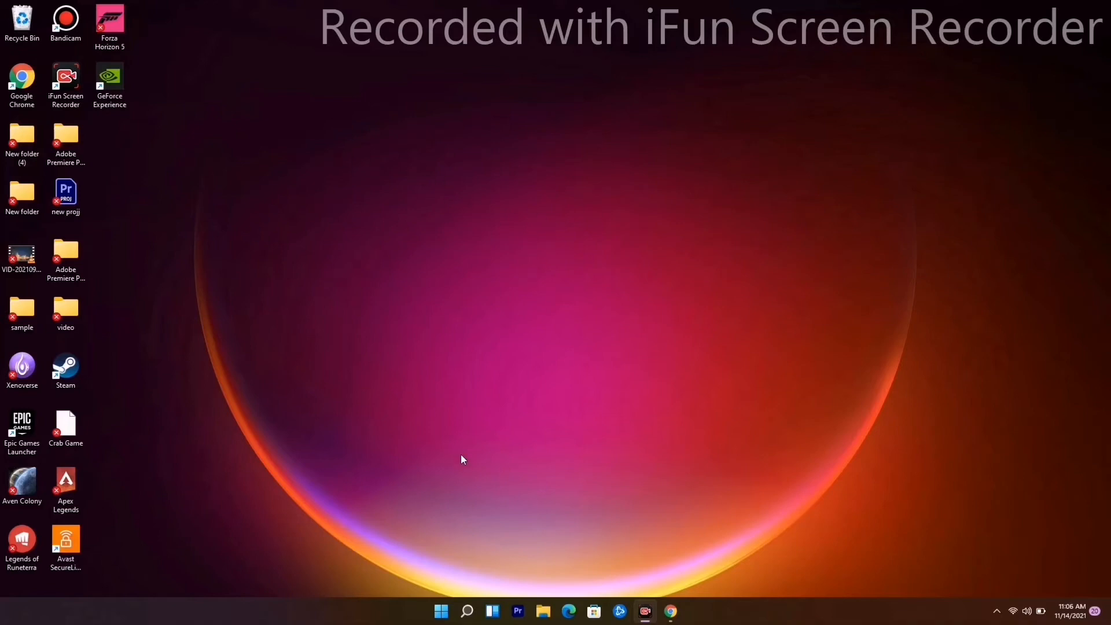
mouse_move(439, 609)
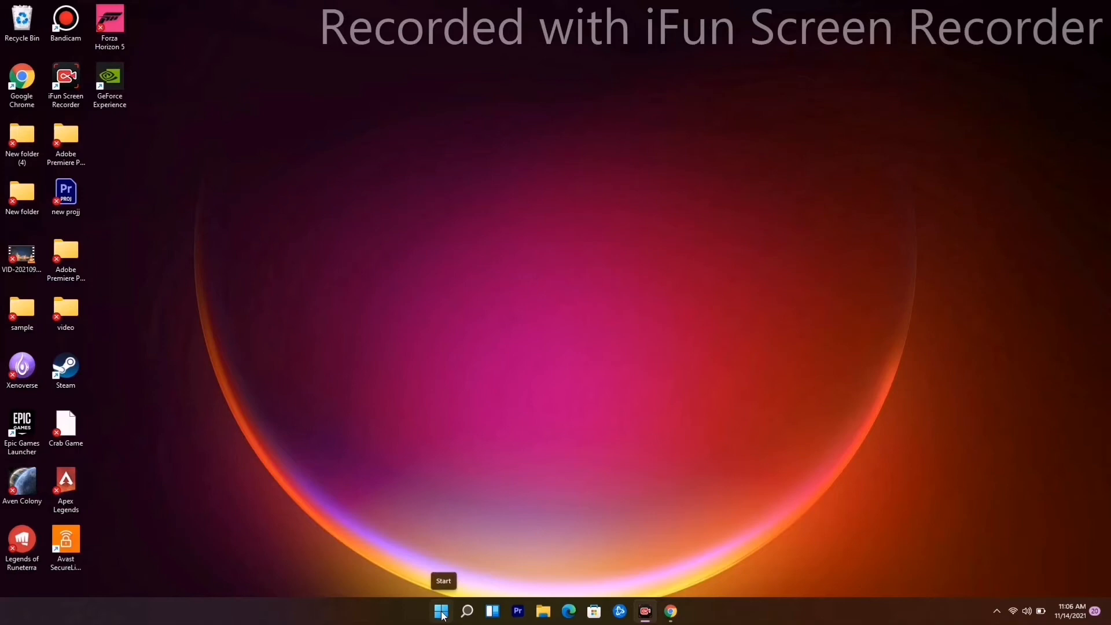
Launch Device Manager from the Start button's Win+X quick-links menu.
right_click(440, 611)
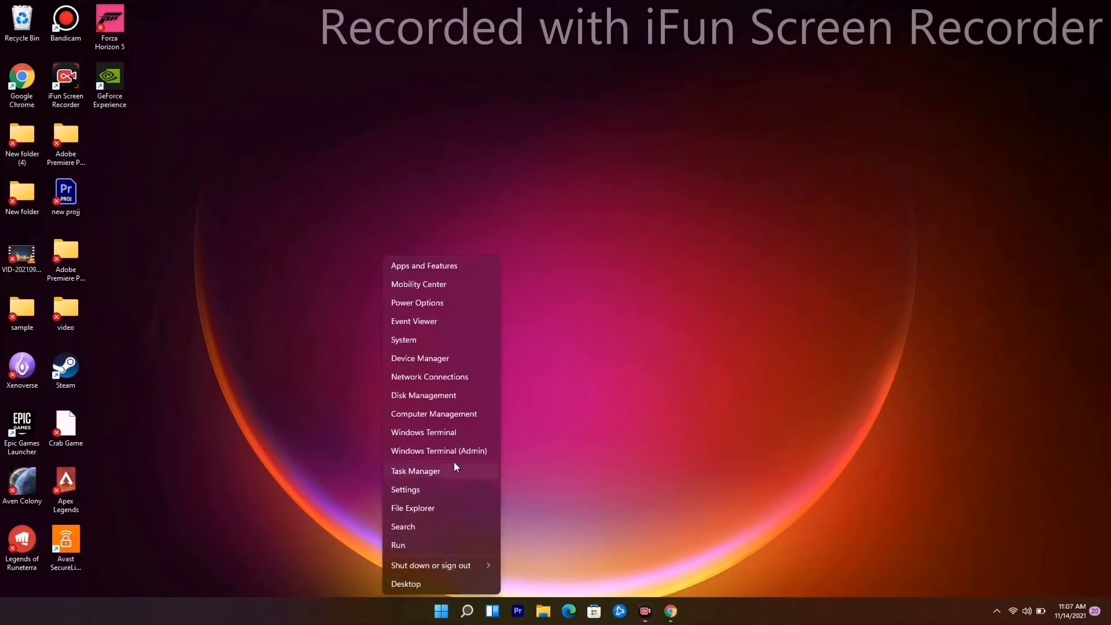
left_click(456, 366)
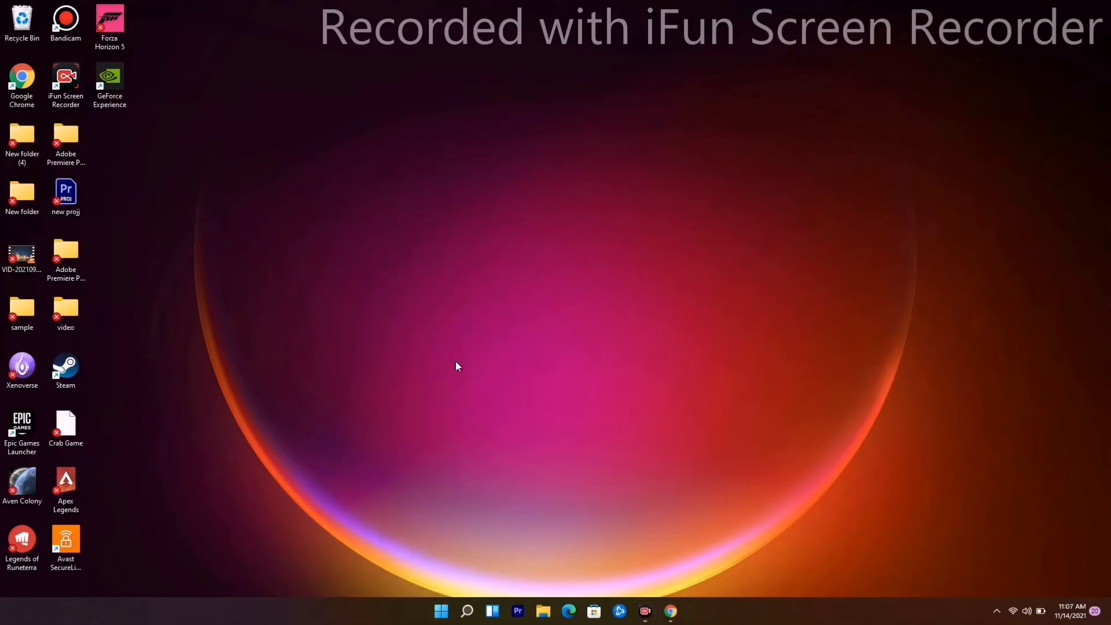
mouse_move(447, 337)
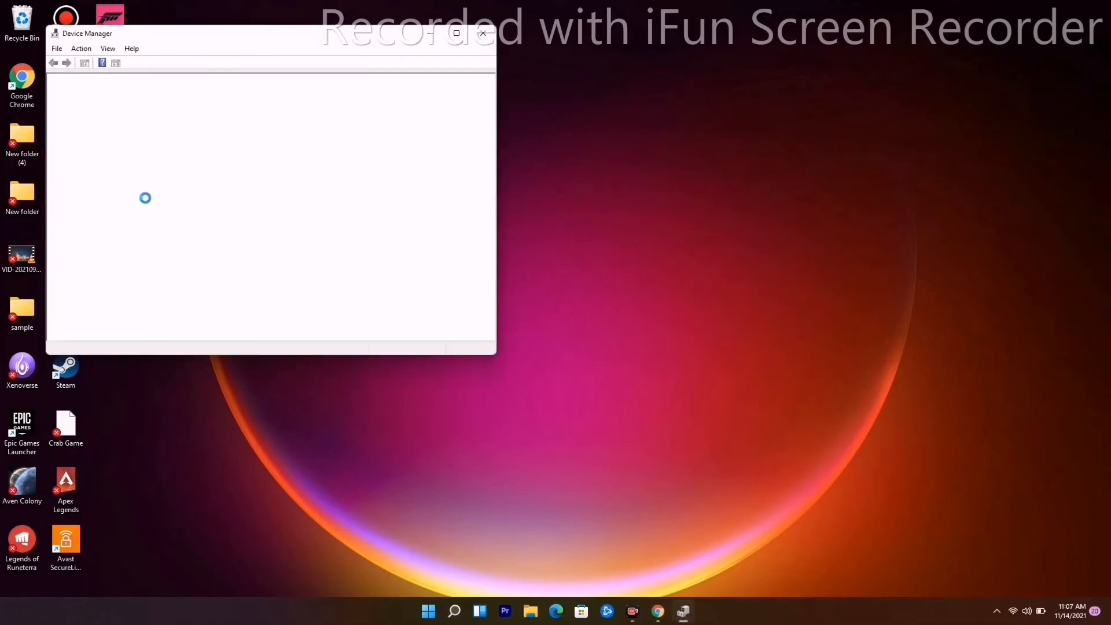
Run an automatic driver update check on the GeForce RTX 2080, confirm the best driver is installed, and close Device Manager.
left_click(110, 204)
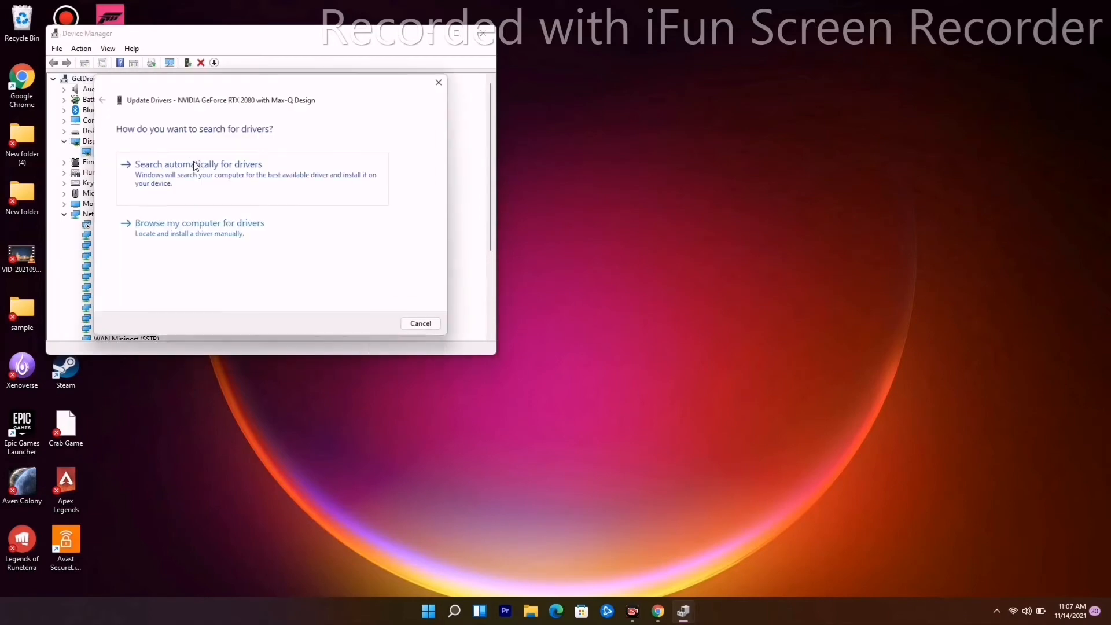
left_click(198, 163)
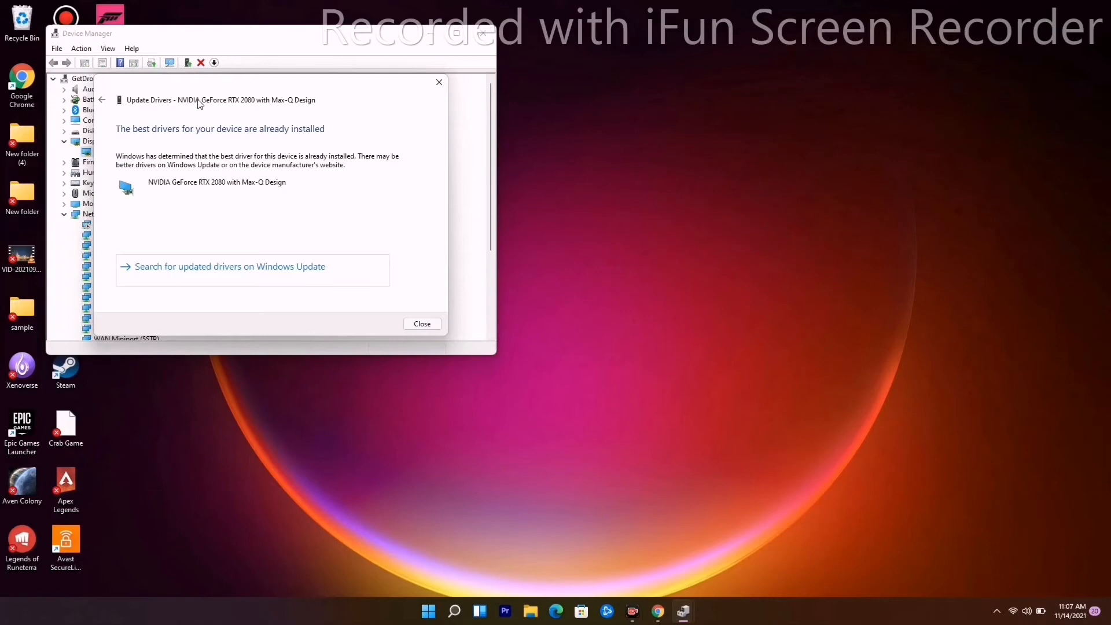
mouse_move(216, 158)
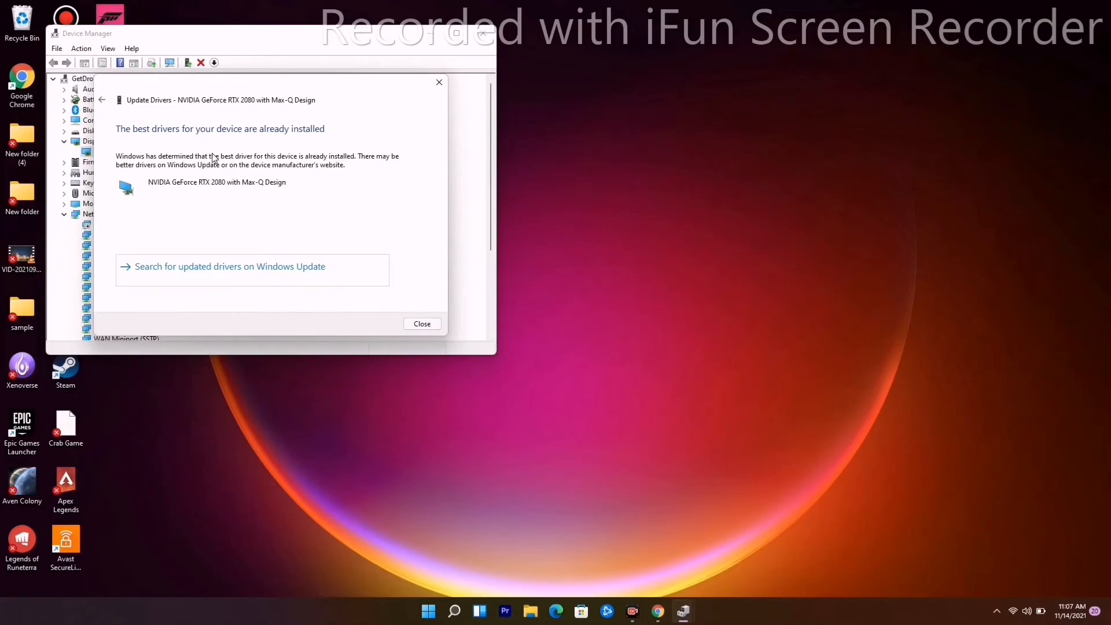
left_click(421, 323)
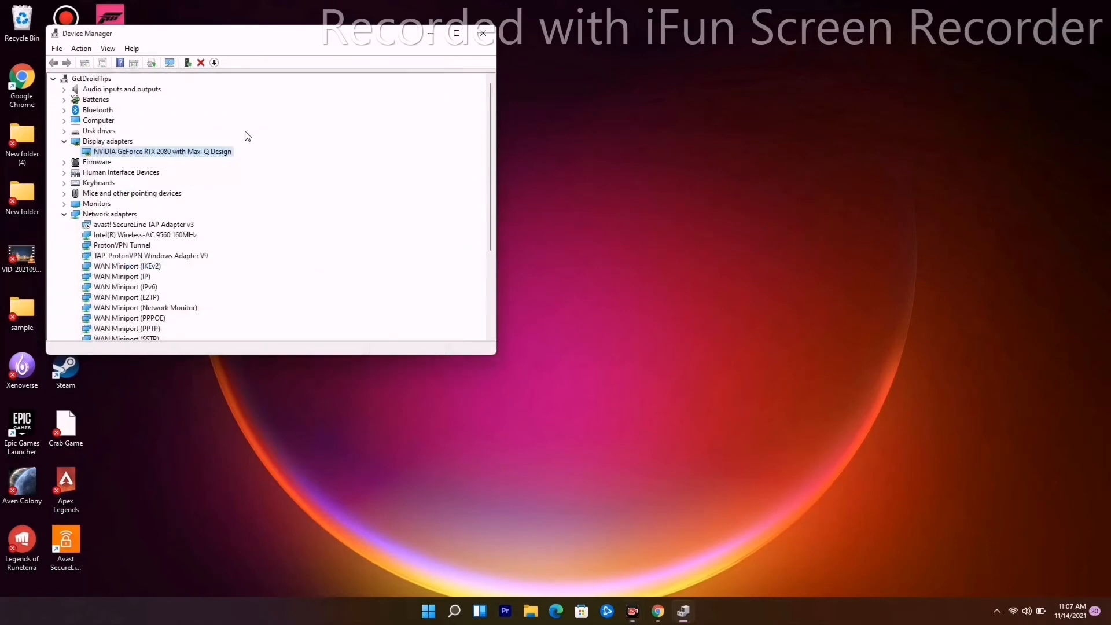
left_click(482, 33)
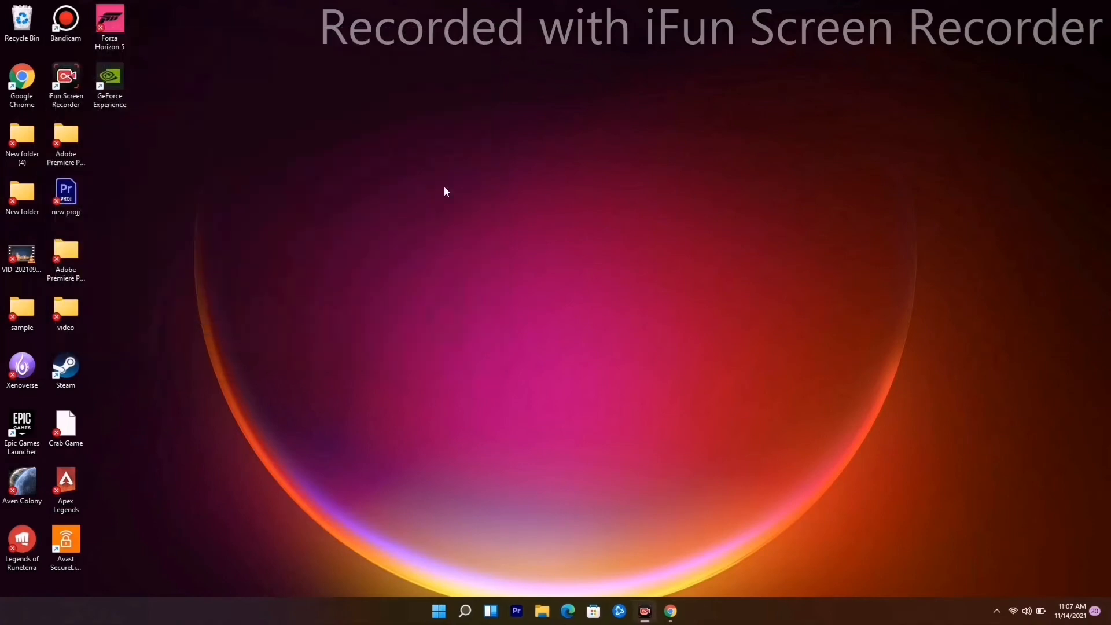
mouse_move(493, 406)
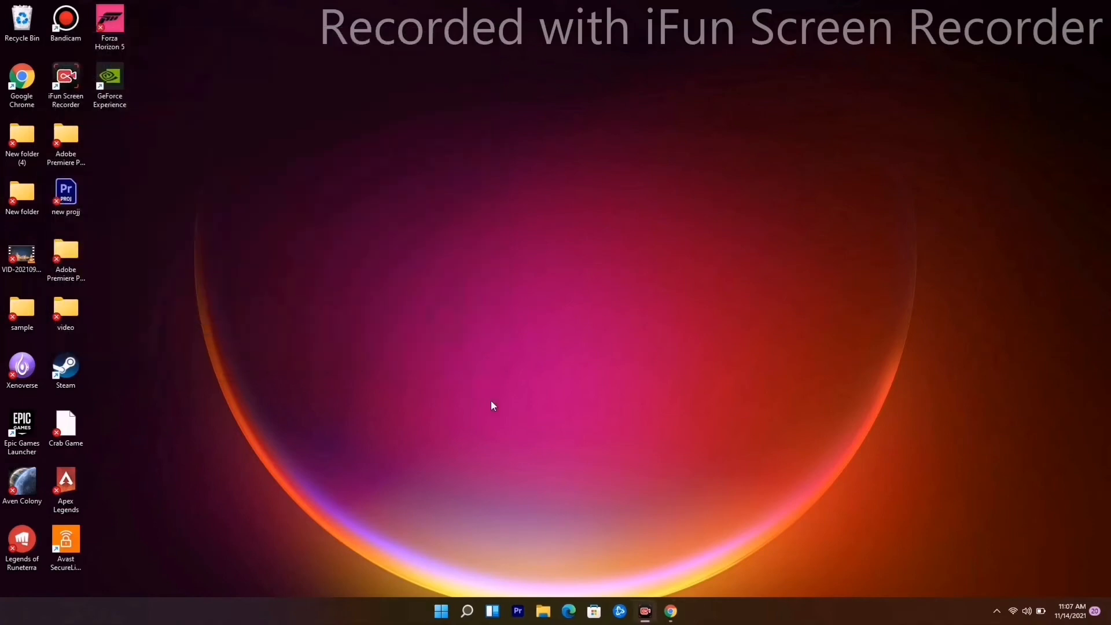
right_click(440, 611)
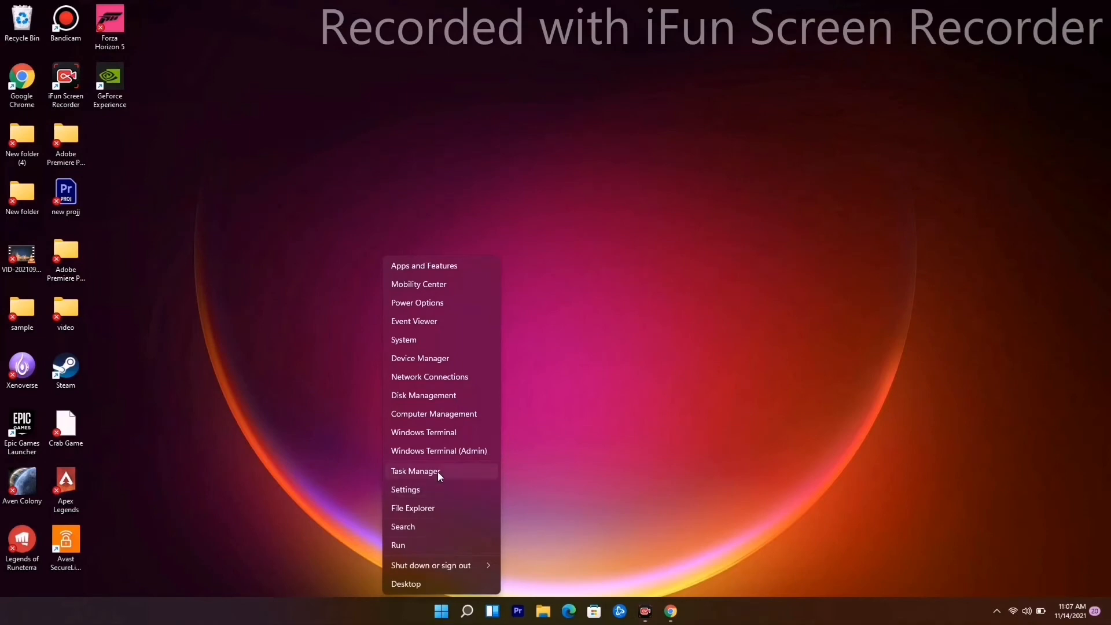
Review running processes in Task Manager, then search for "settings" and launch the Settings app.
left_click(316, 352)
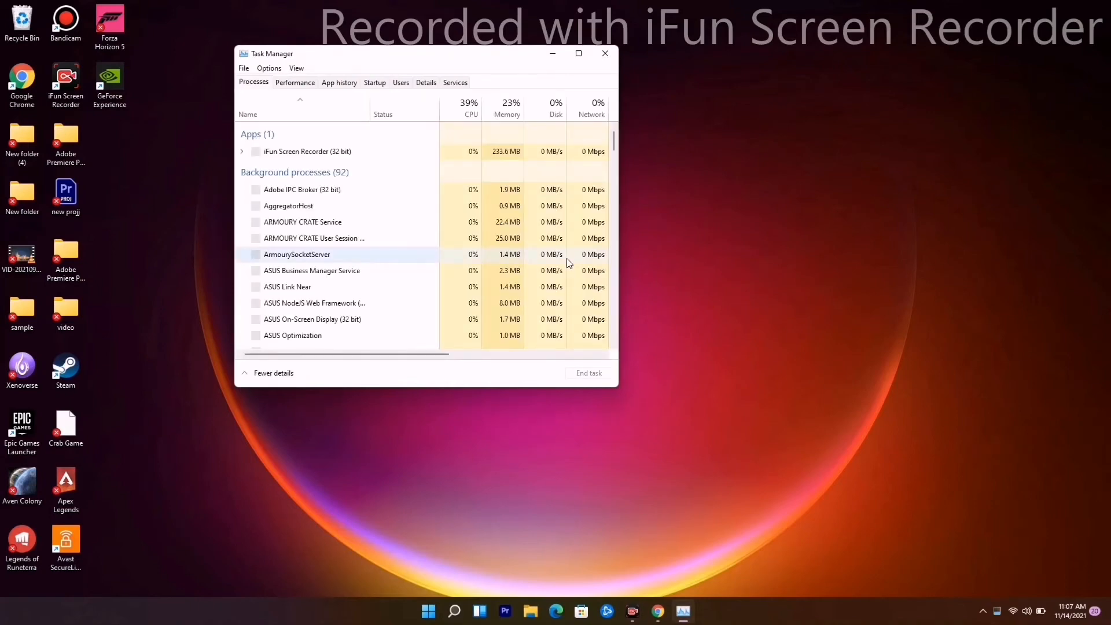
mouse_move(255, 154)
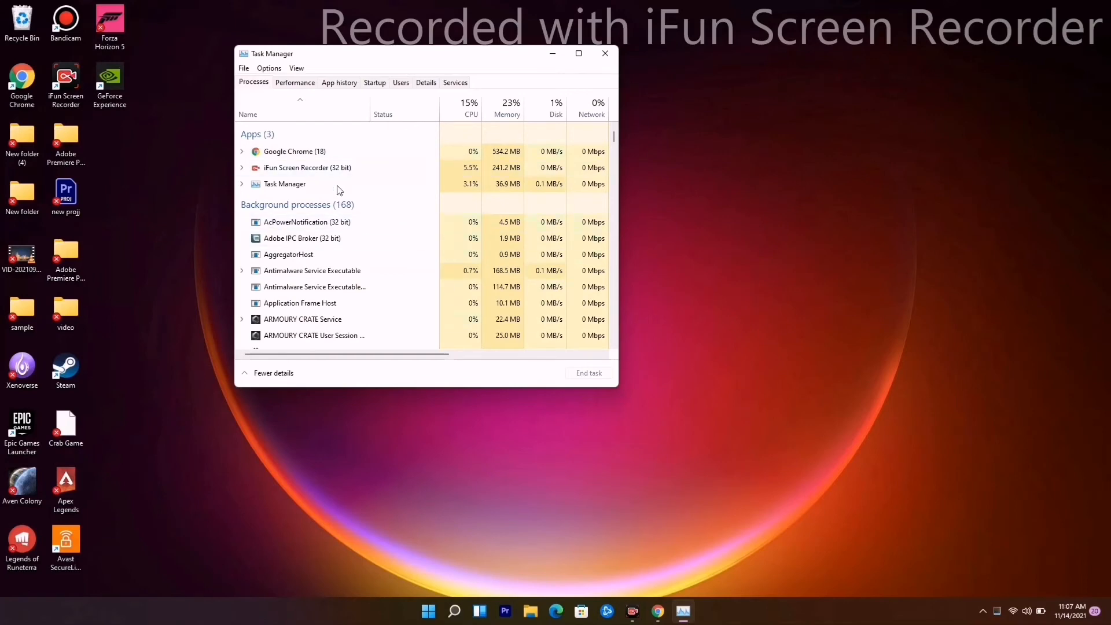
mouse_move(308, 198)
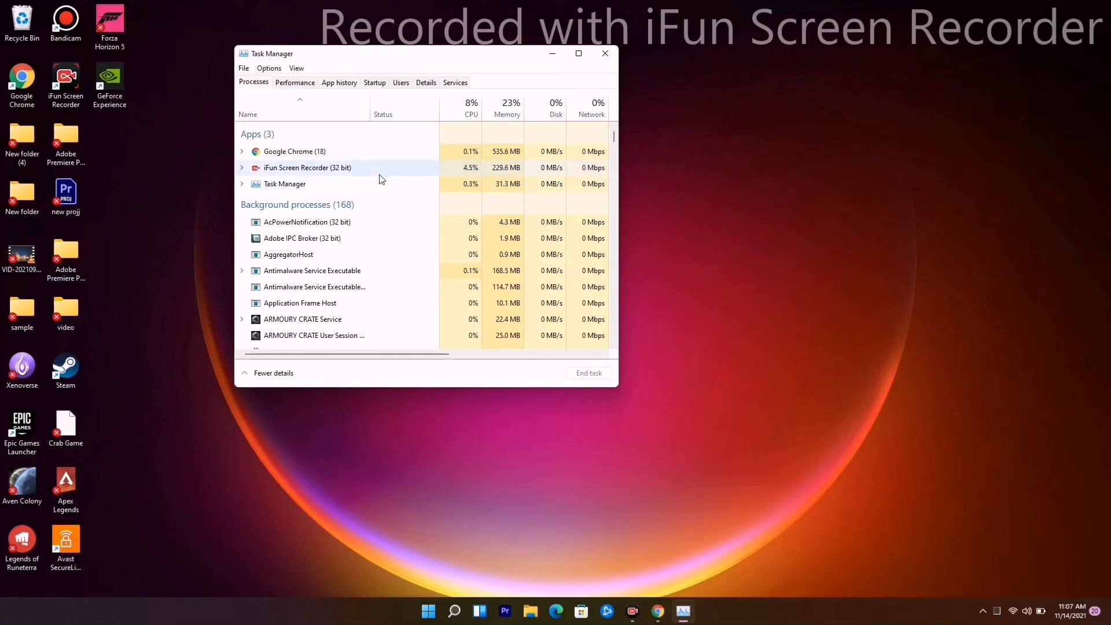
mouse_move(604, 53)
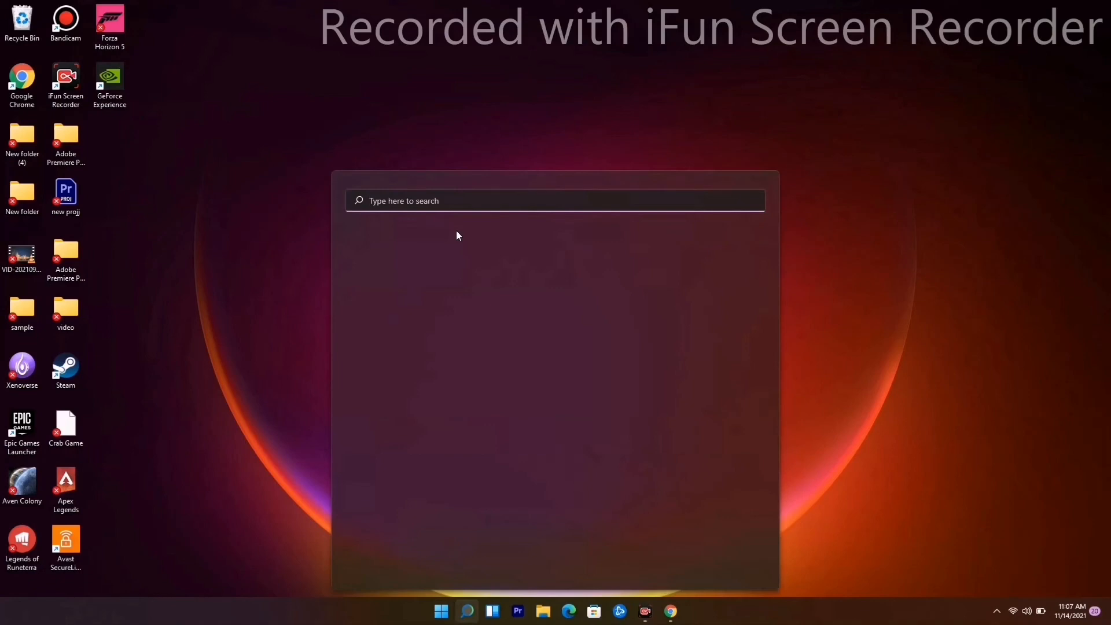
type("settings")
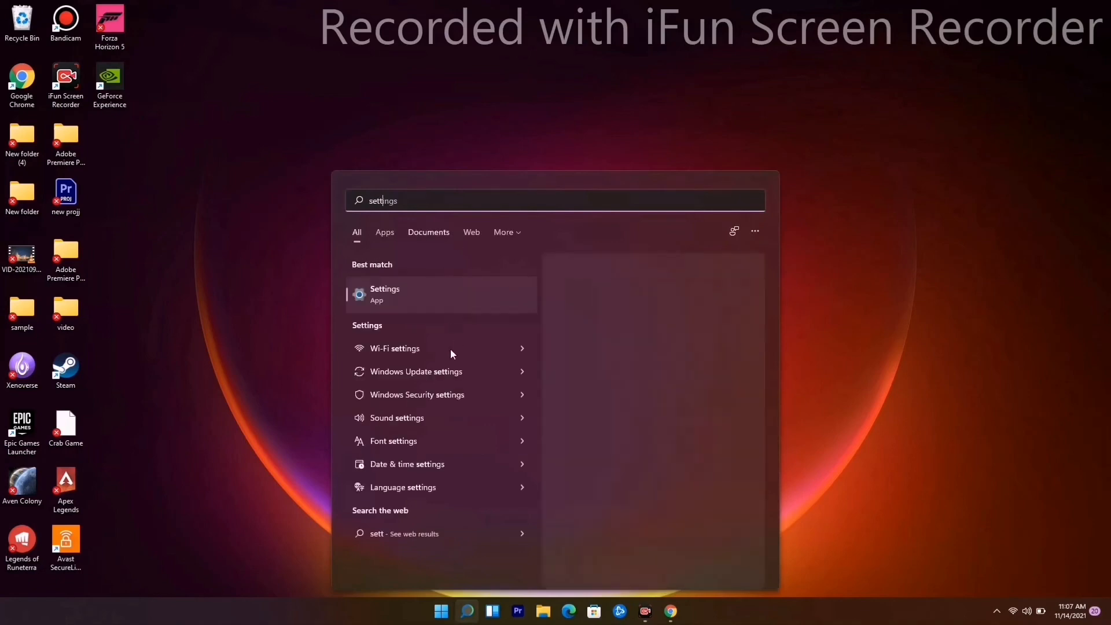
left_click(384, 292)
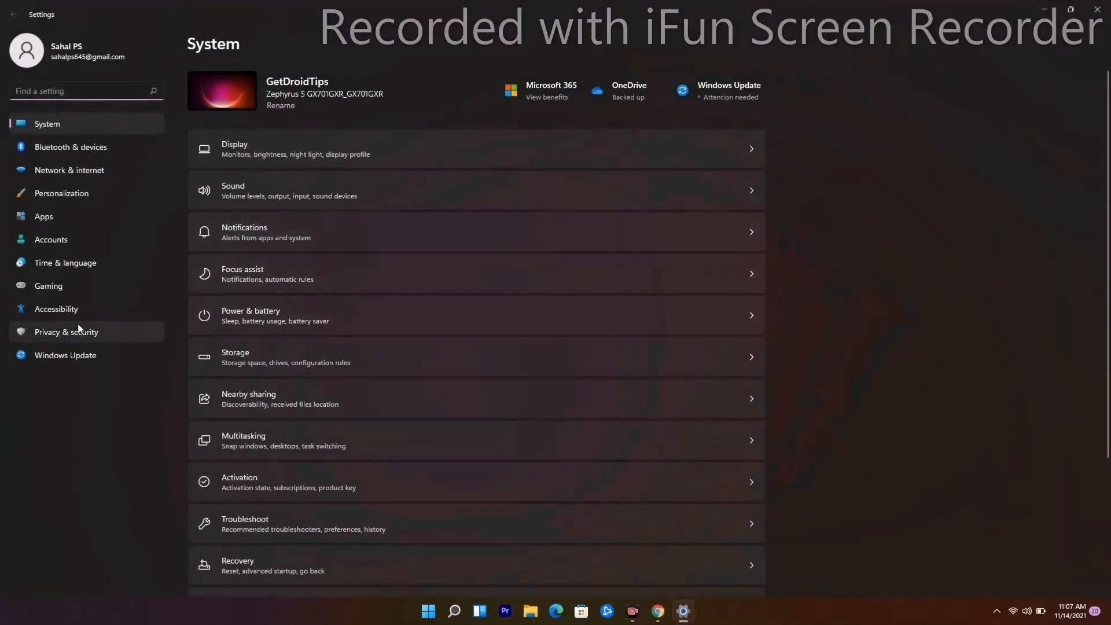
Check the Windows Update page for the pending 2021-11 cumulative update and close Settings.
left_click(64, 355)
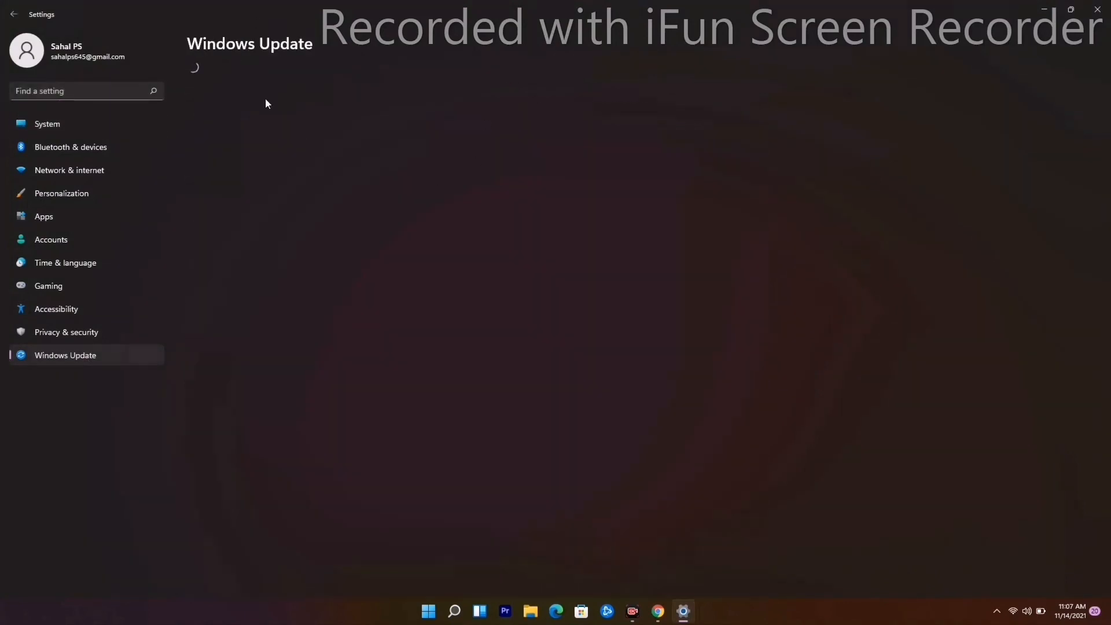
mouse_move(288, 103)
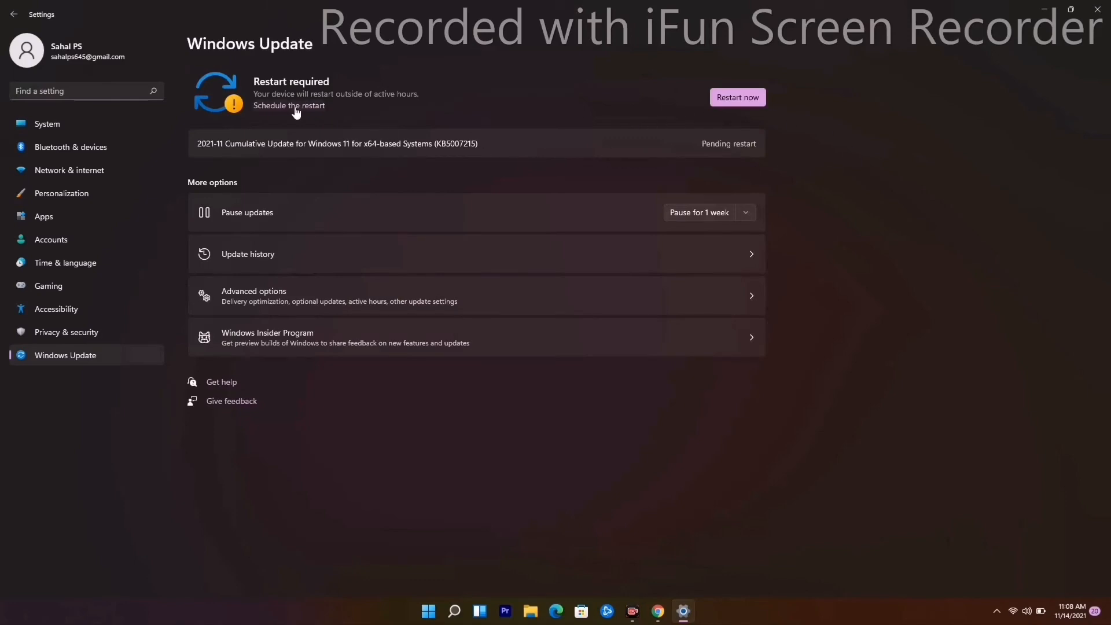
mouse_move(1099, 13)
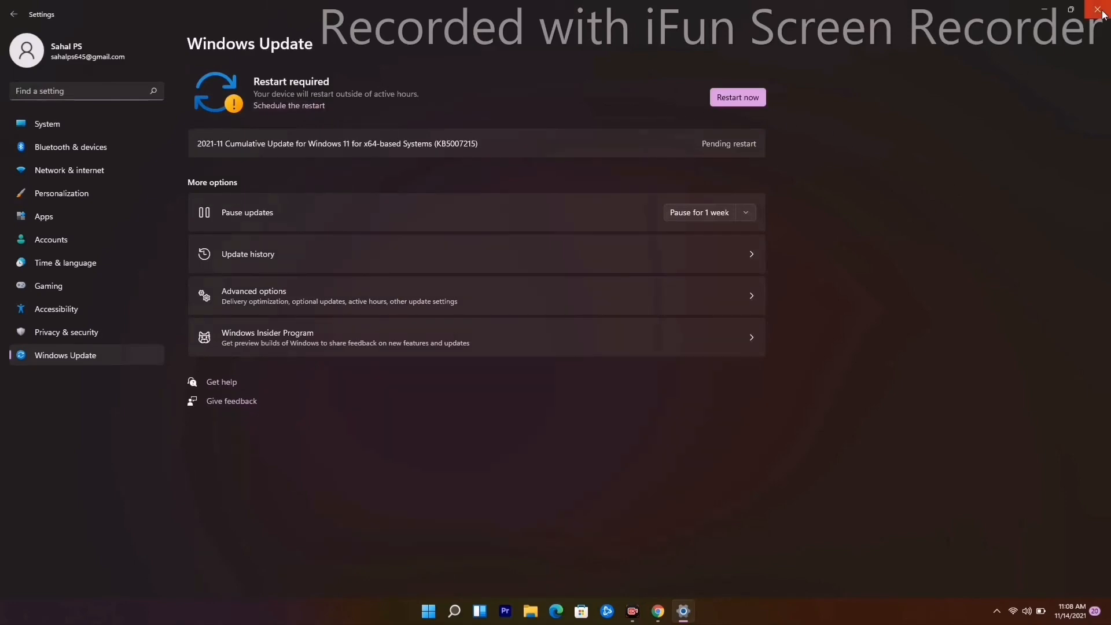
left_click(1100, 9)
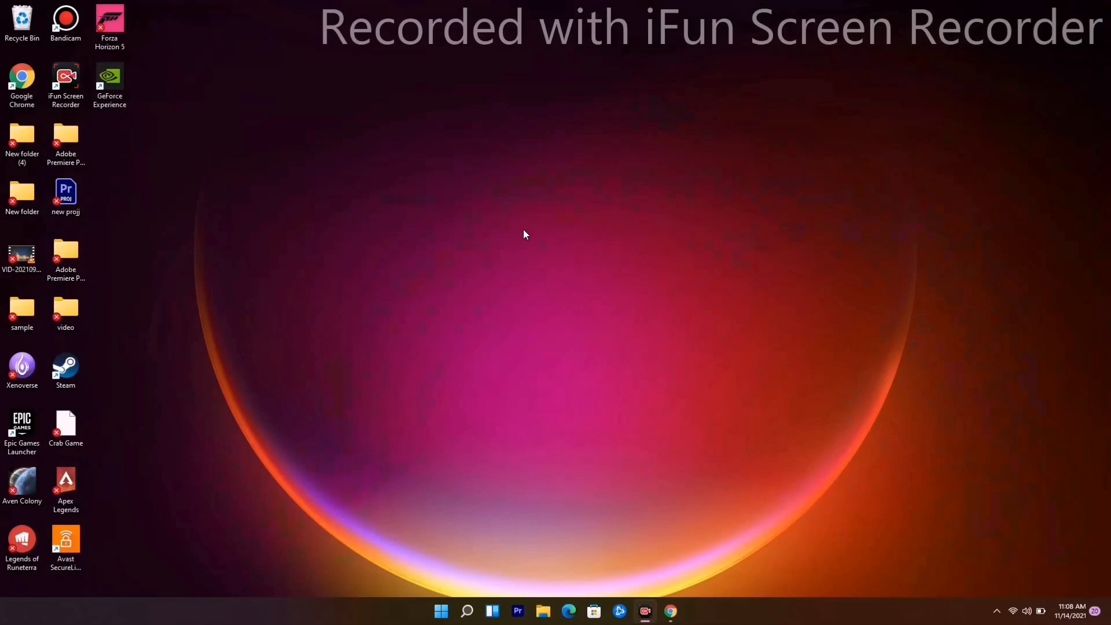
mouse_move(754, 355)
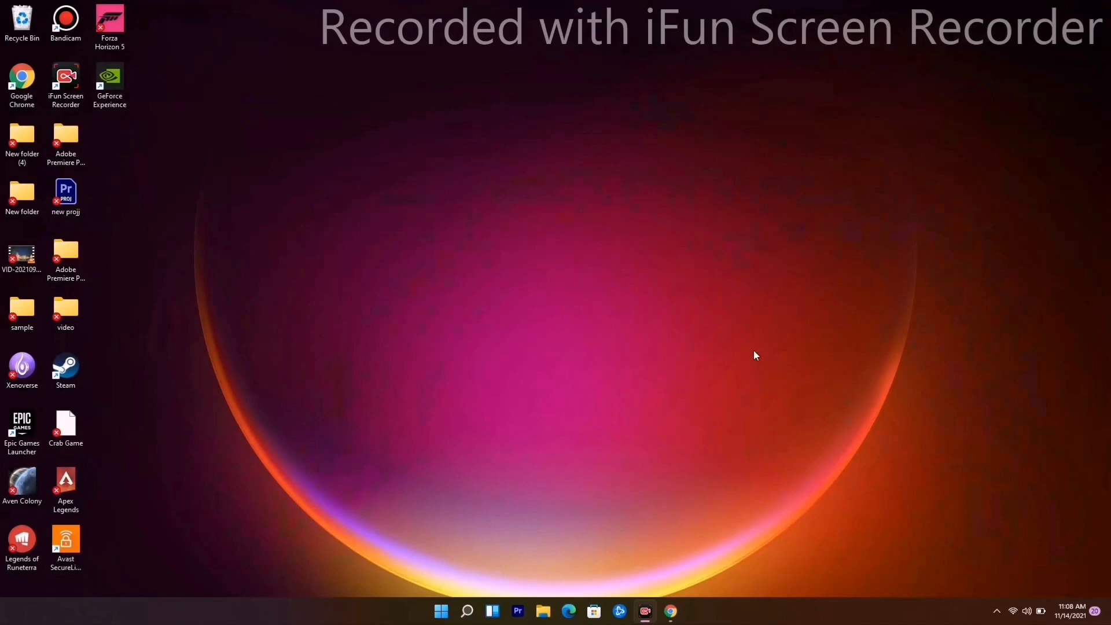
mouse_move(492, 288)
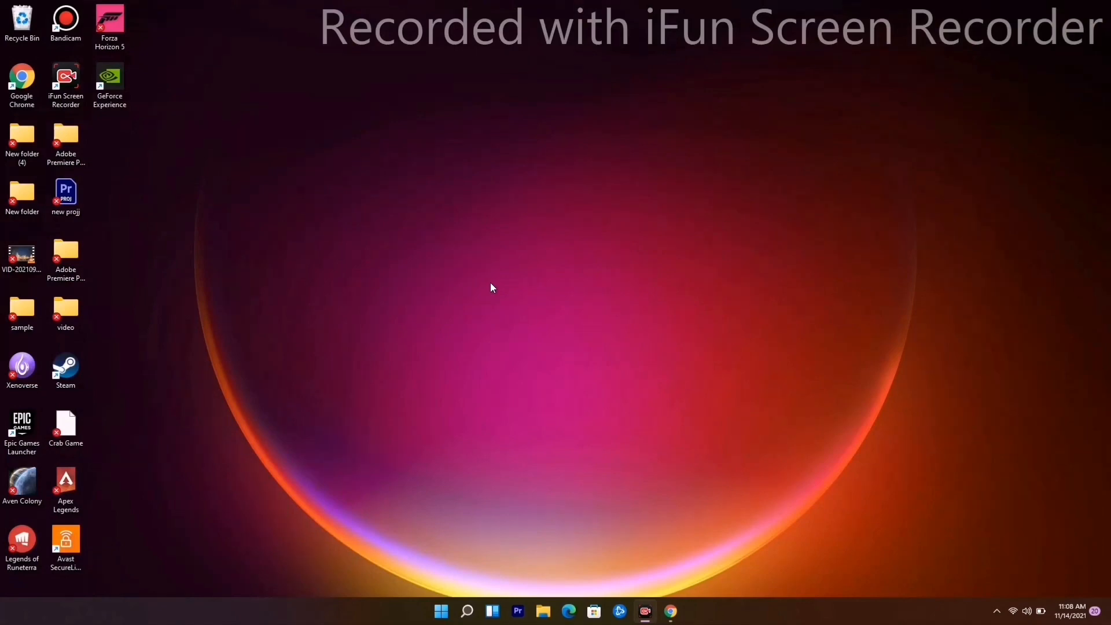